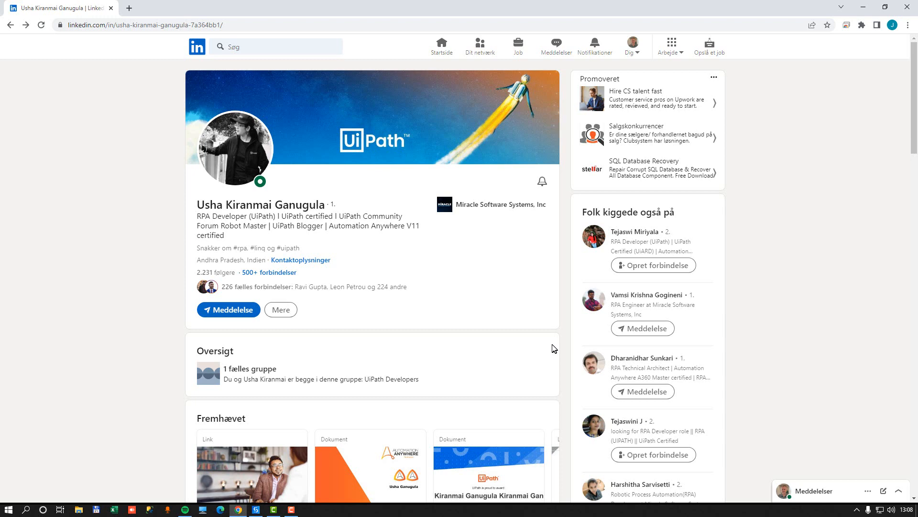
Show the Click 'IT Kartellet' activity's properties, then switch to Chrome showing the LinkedIn feed
scroll("down", 3)
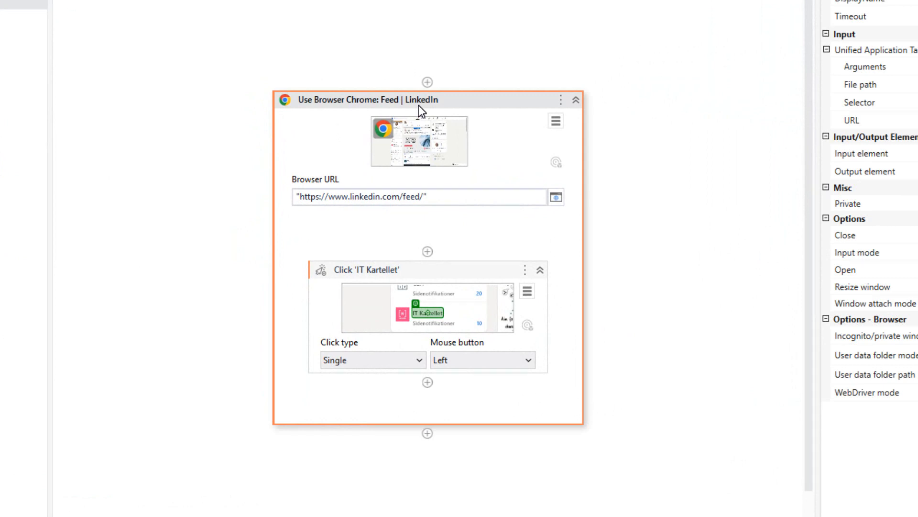
left_click(417, 196)
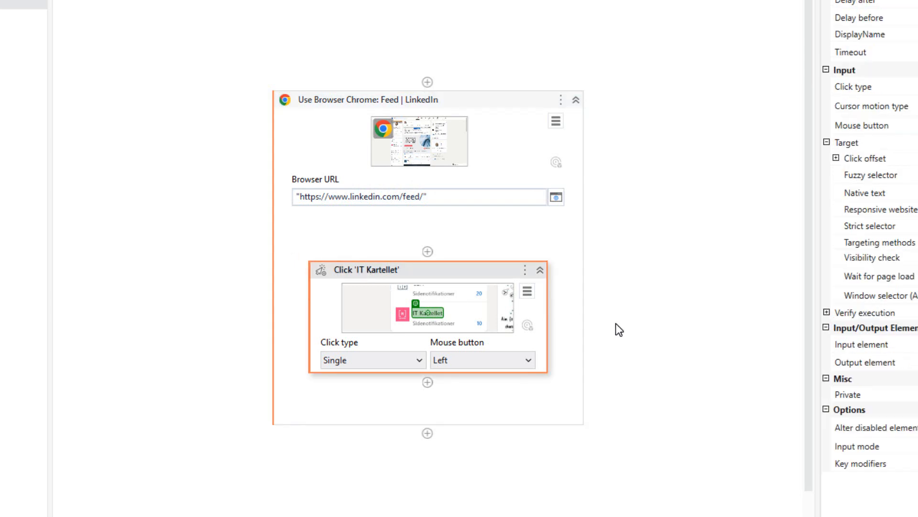
mouse_move(475, 345)
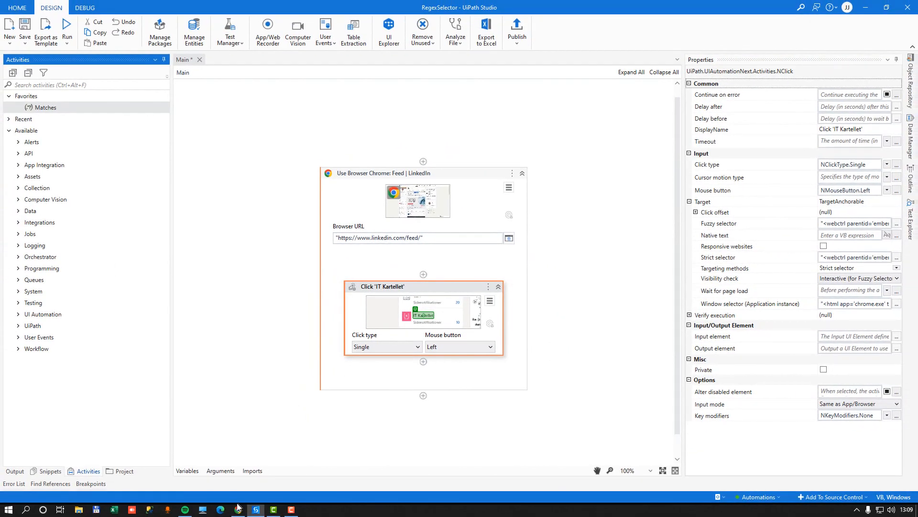
left_click(238, 509)
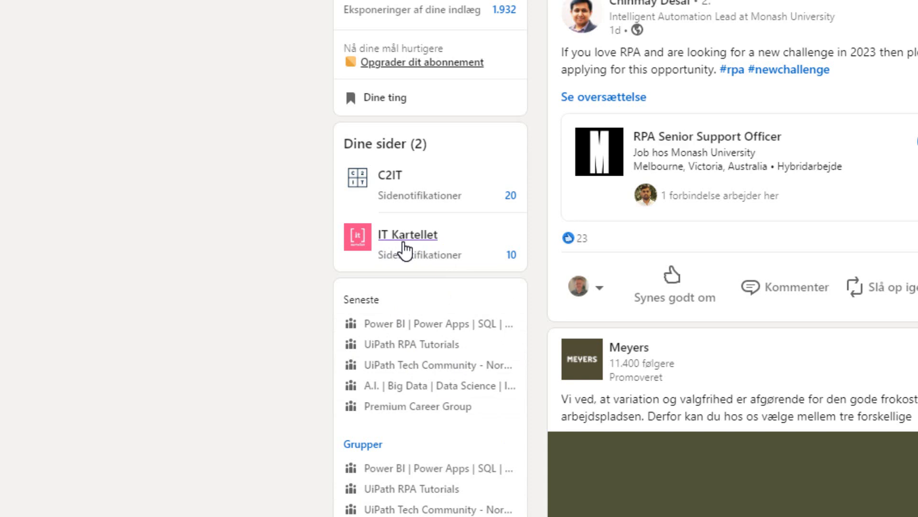
mouse_move(416, 249)
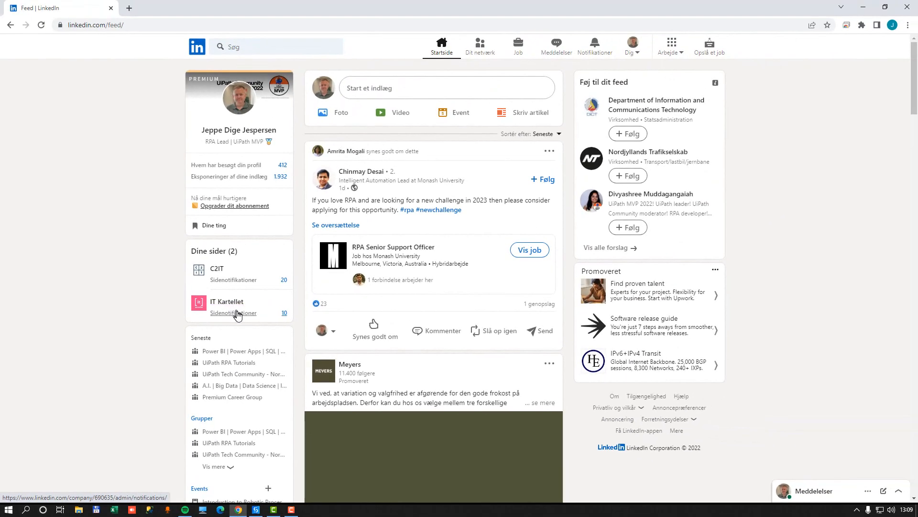
mouse_move(256, 508)
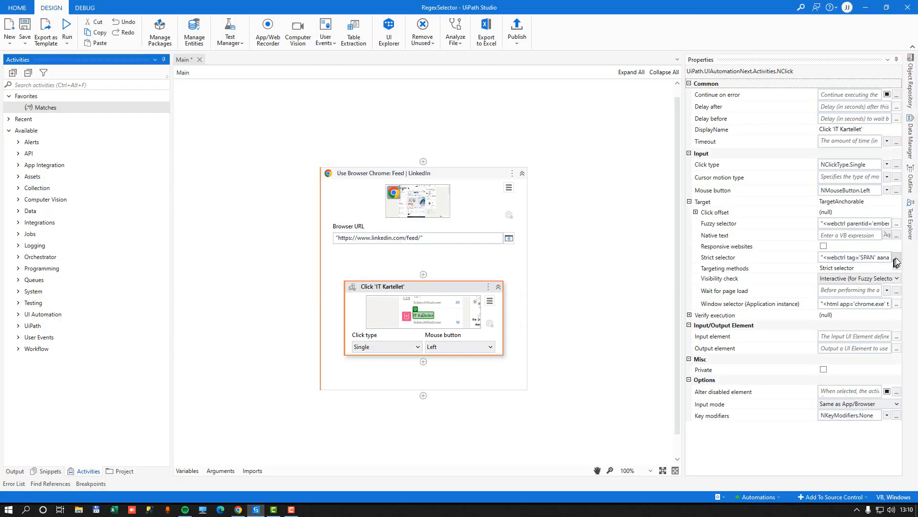
left_click(895, 261)
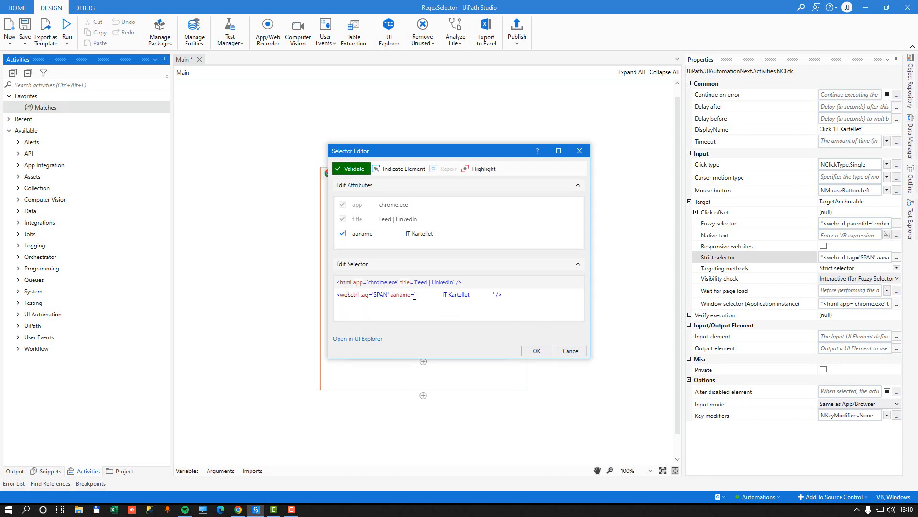
double_click(456, 295)
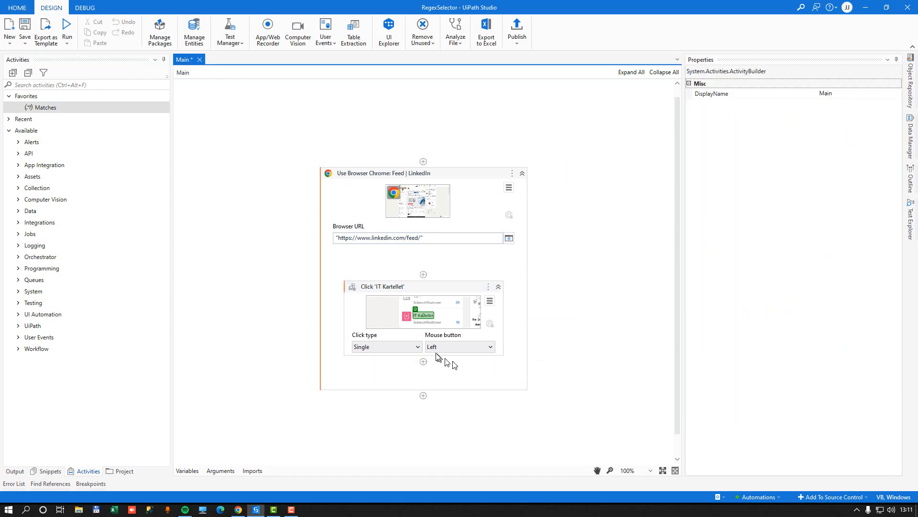
mouse_move(57, 111)
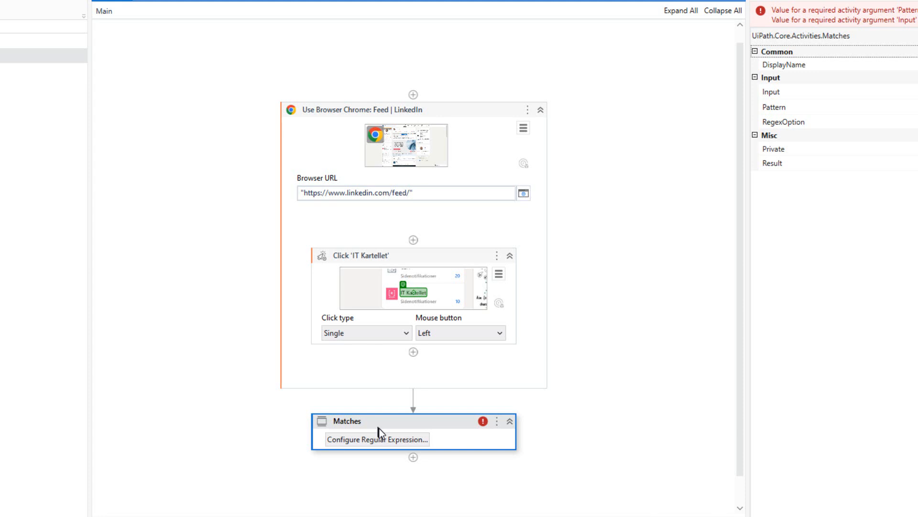
mouse_move(377, 439)
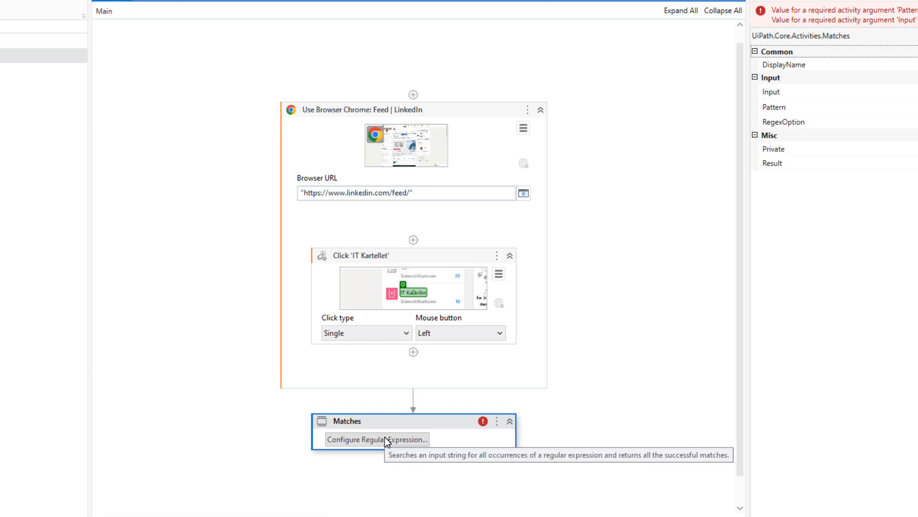
mouse_move(348, 462)
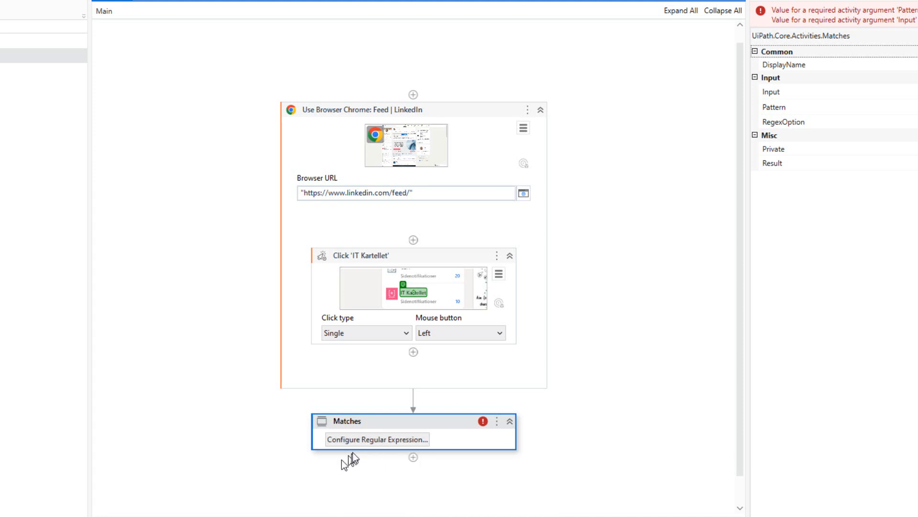
Launch the RegEx Builder for Matches and enter 'IT Kartellet' as the selected test text
left_click(377, 439)
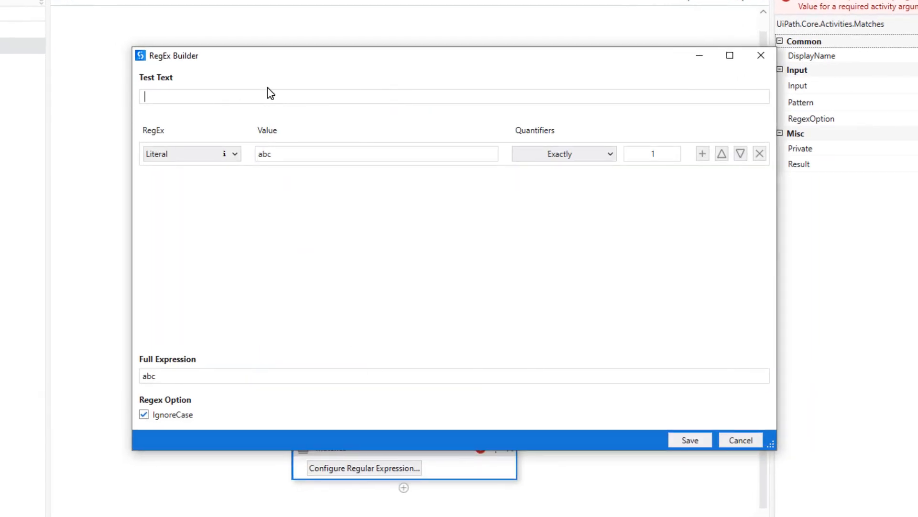
type("IT Kartellet")
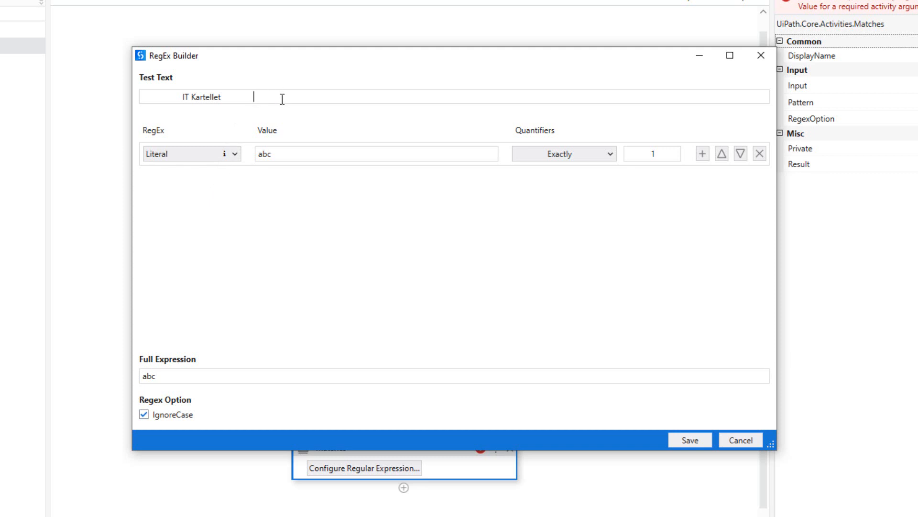
double_click(202, 97)
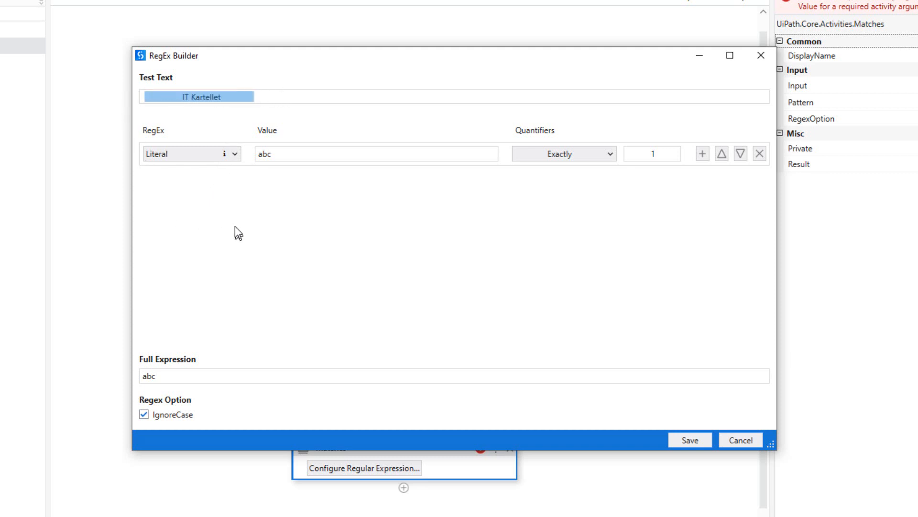
mouse_move(279, 231)
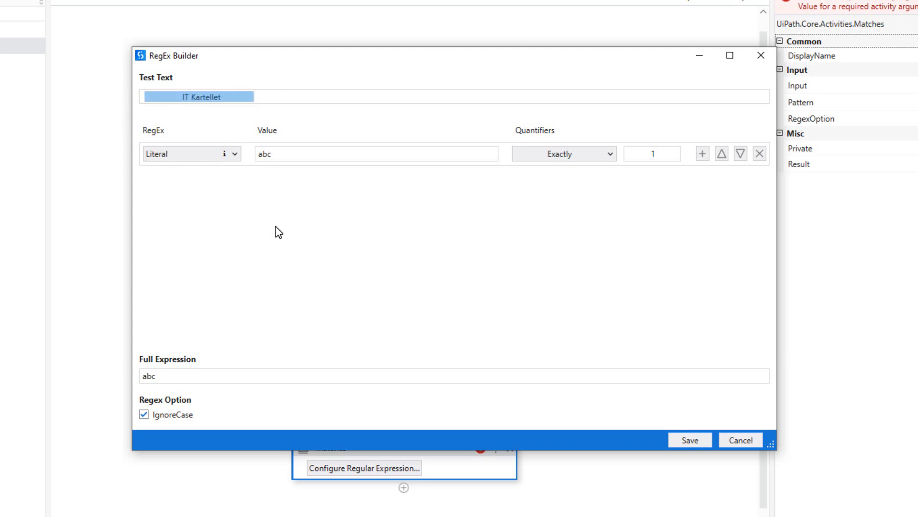
mouse_move(239, 166)
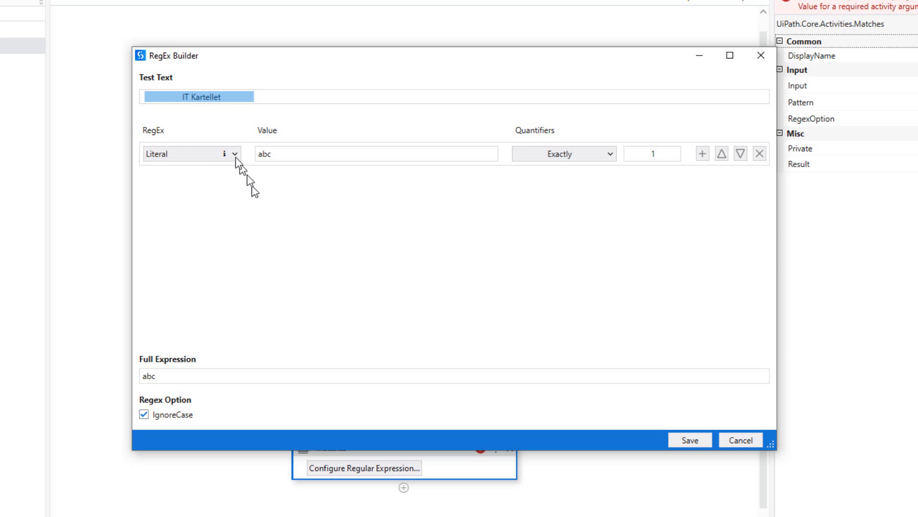
Build the pattern start: whitespace repeated any times, two word characters, then a whitespace rule
left_click(190, 153)
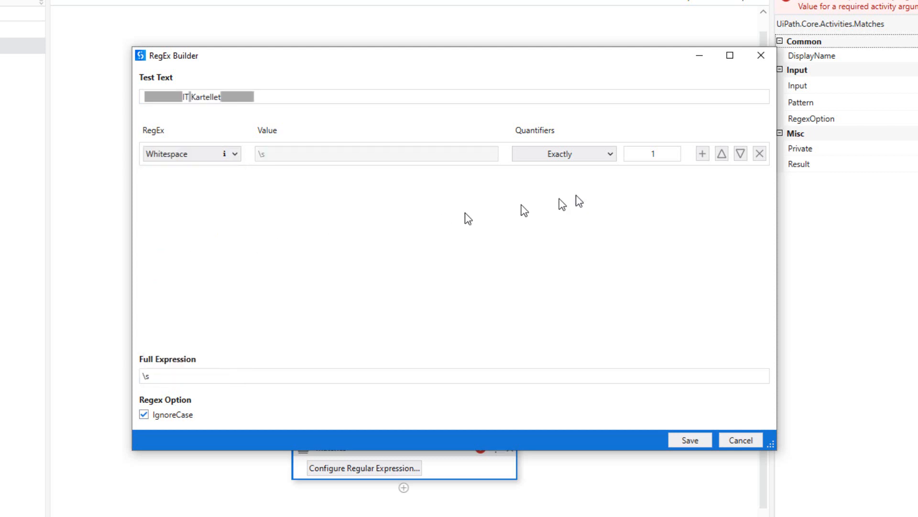
left_click(562, 153)
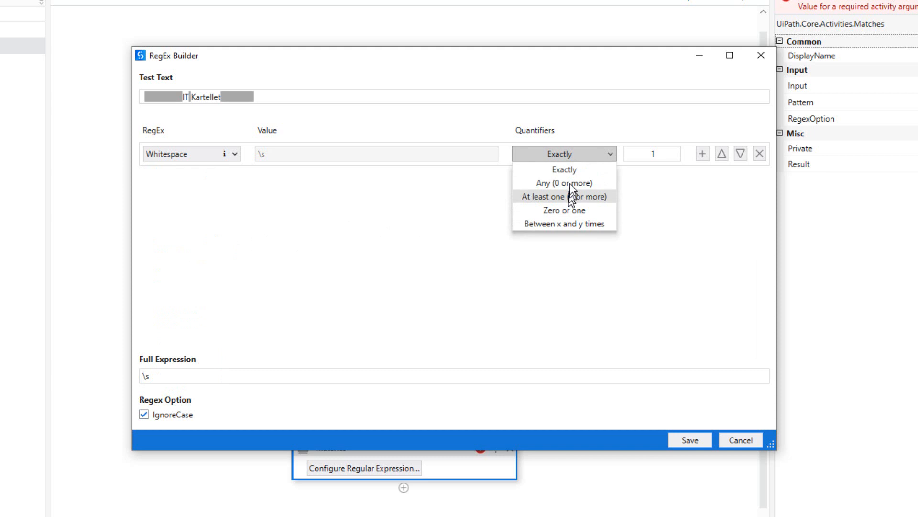
left_click(563, 182)
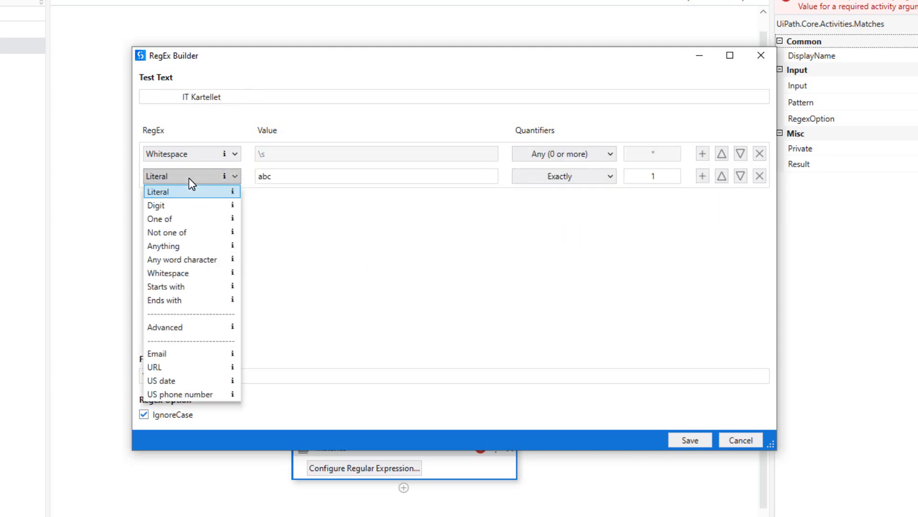
left_click(181, 260)
type("2")
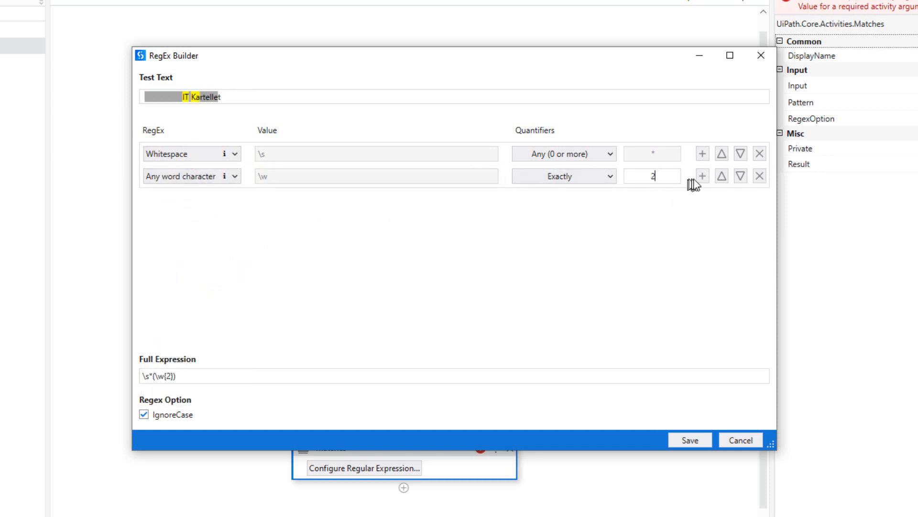
left_click(190, 198)
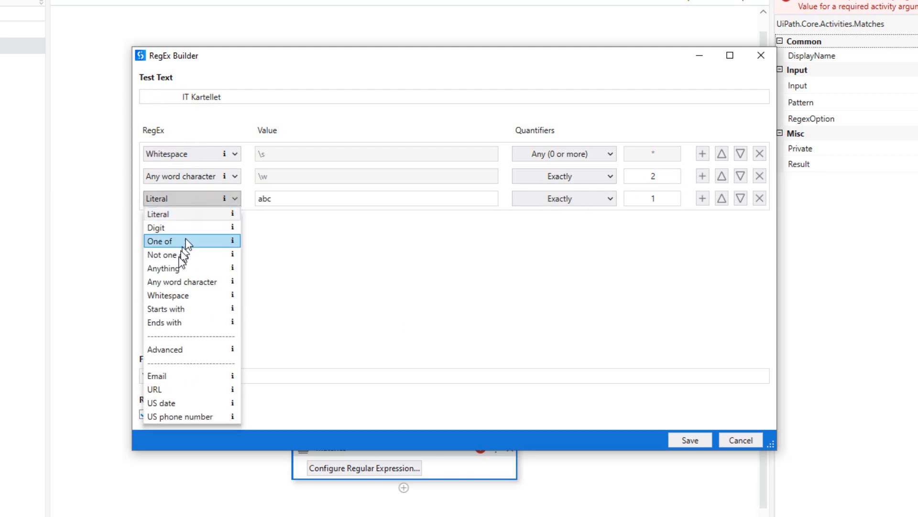
left_click(168, 295)
type("K")
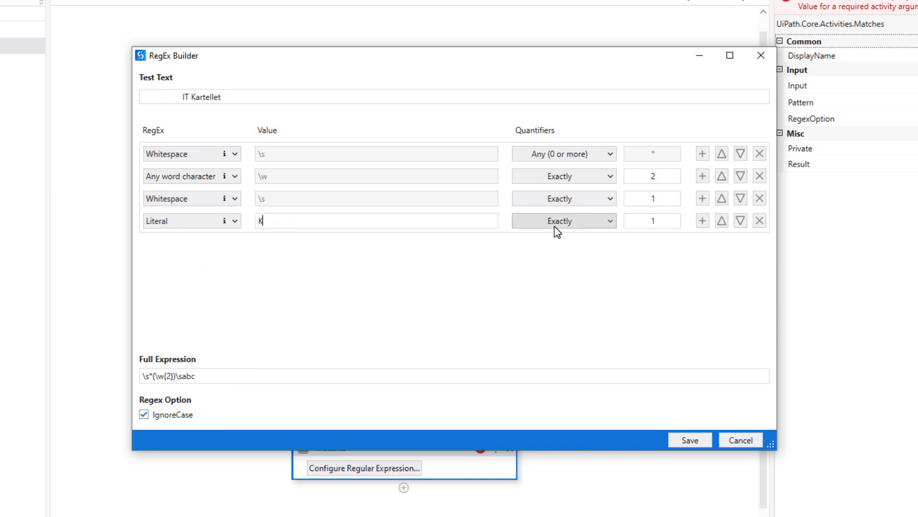
Complete the literal as Kartellet and add trailing whitespace repeated any times, giving \s*(\w{2})\sKartellet\s*
type("artellet")
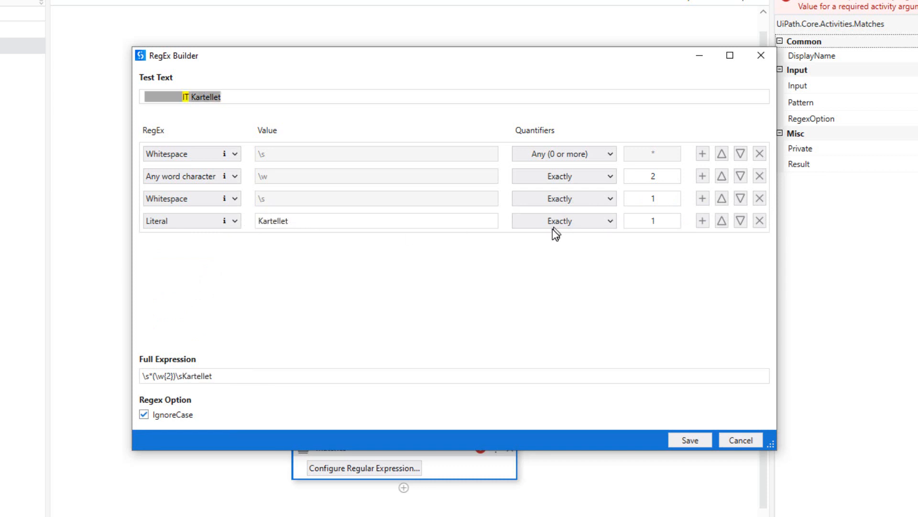
left_click(702, 220)
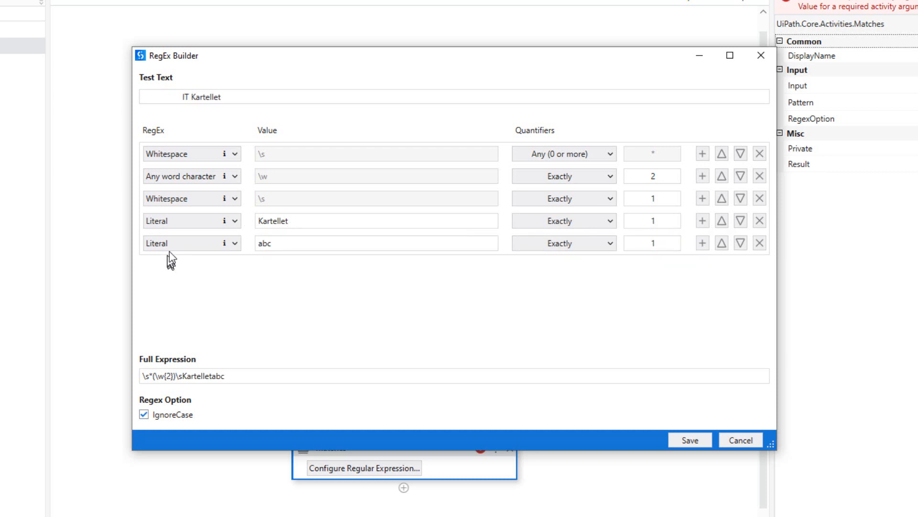
left_click(190, 243)
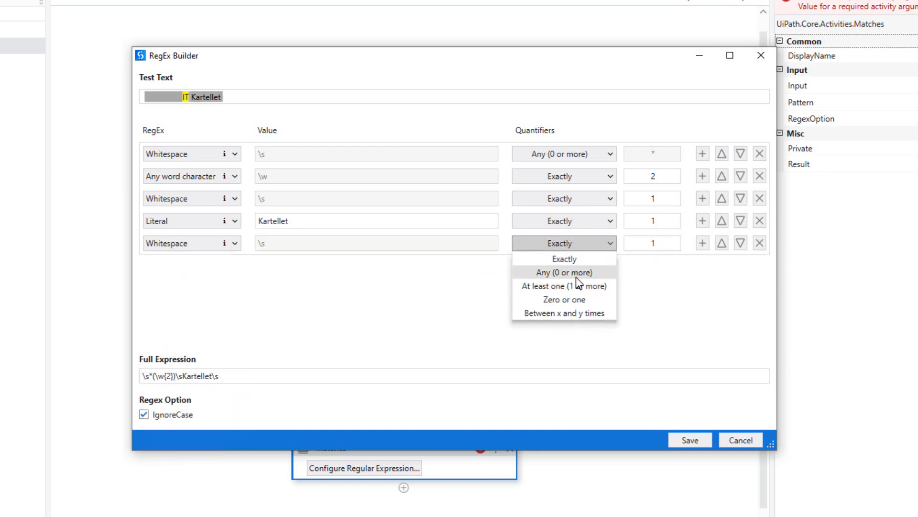
left_click(562, 272)
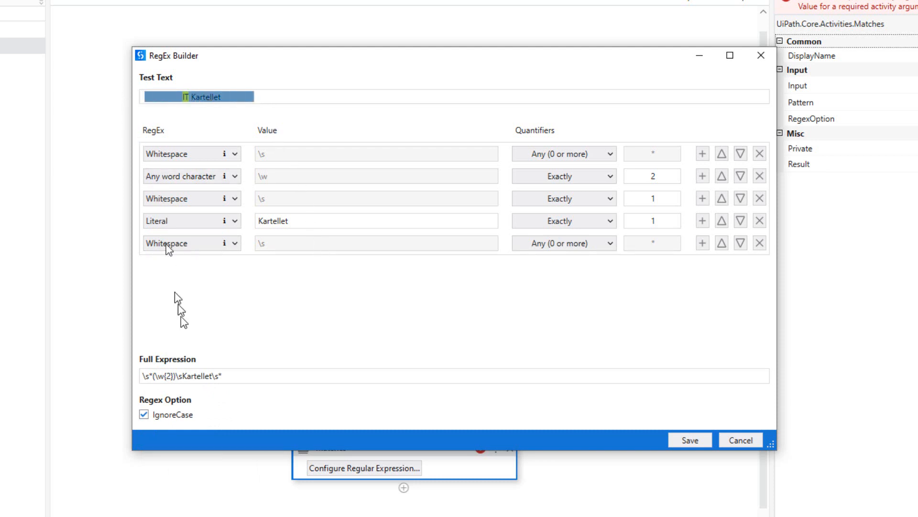
mouse_move(419, 278)
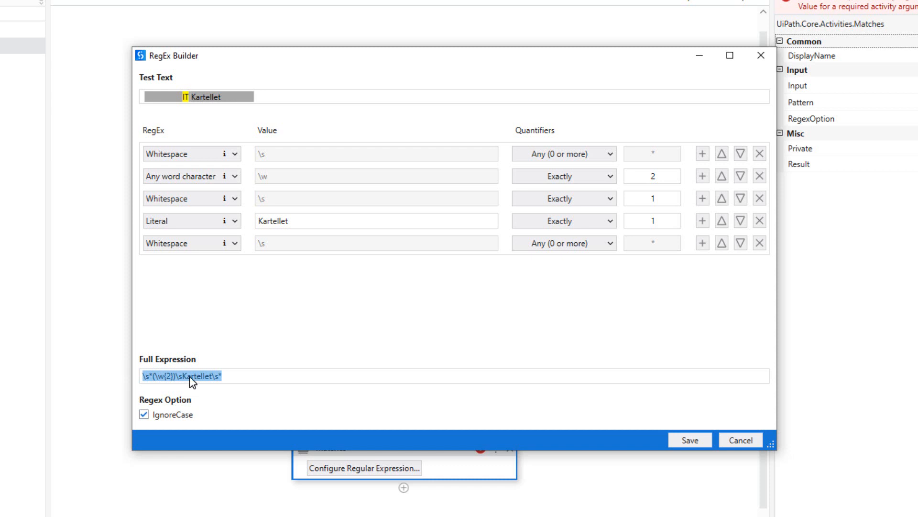
Copy the full expression \s*(\w{2})\sKartellet\s* and cancel out of the RegEx Builder
right_click(182, 375)
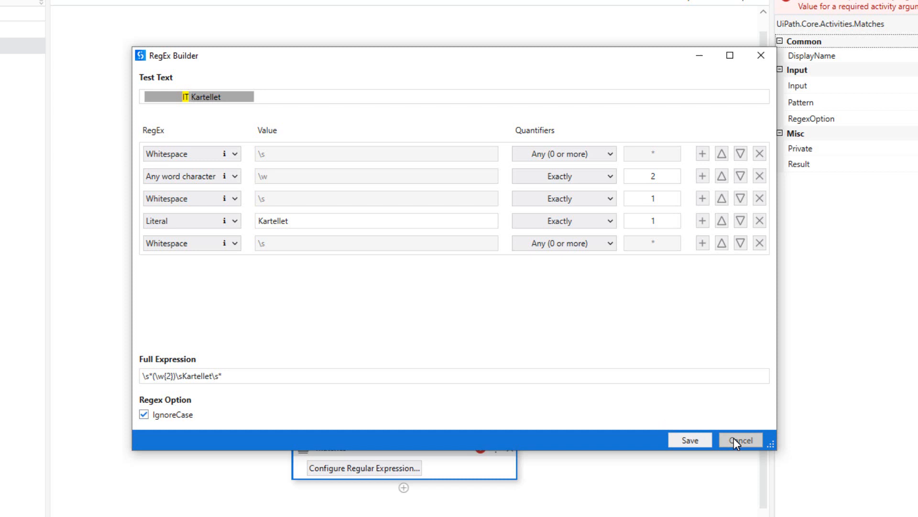
left_click(740, 440)
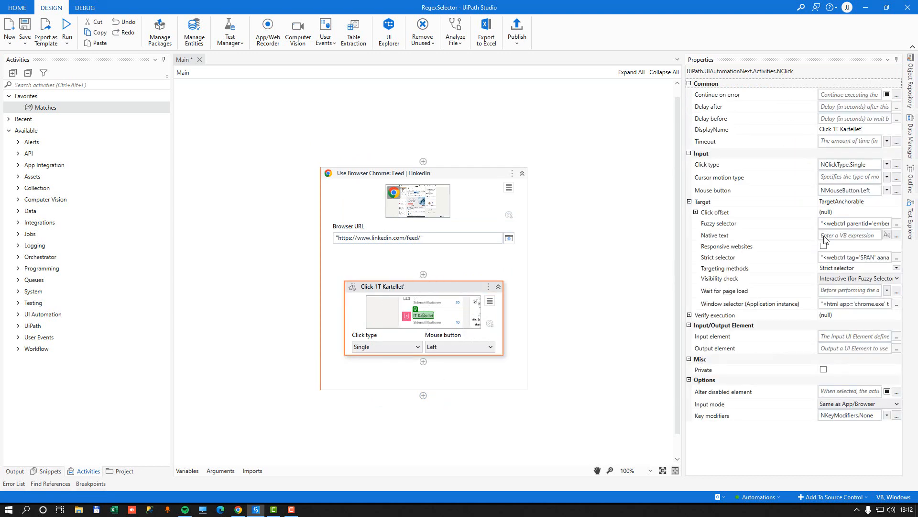
Edit the strict selector so aaname holds \s*(\w{2})\sKartellet\s* and validate it, which fails
left_click(895, 257)
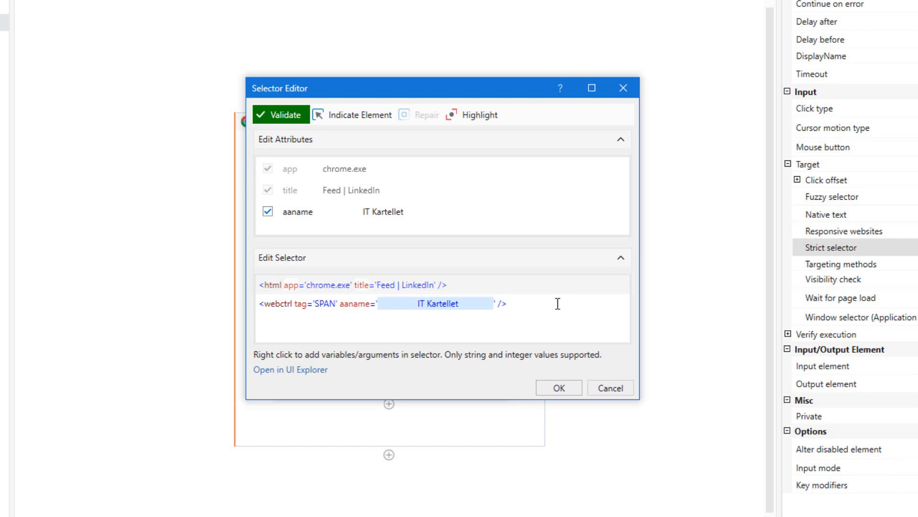
type("\\s*(\\w{2})\\sKartellet\\s*")
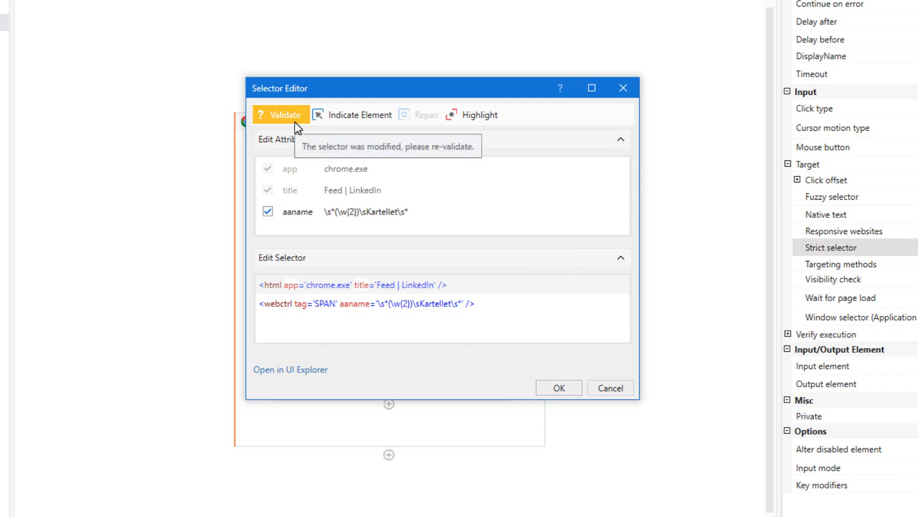
left_click(280, 114)
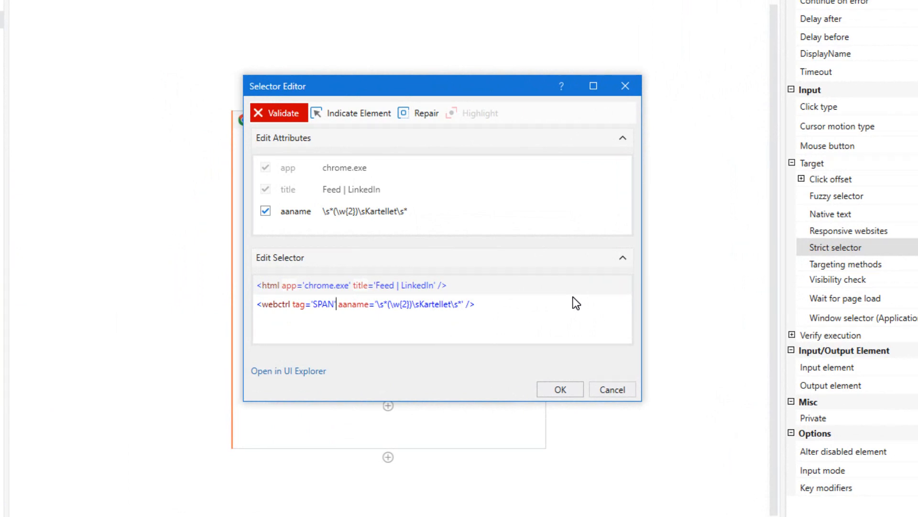
Position the cursor in the selector after tag='SPAN', just before the aaname attribute
left_click(278, 113)
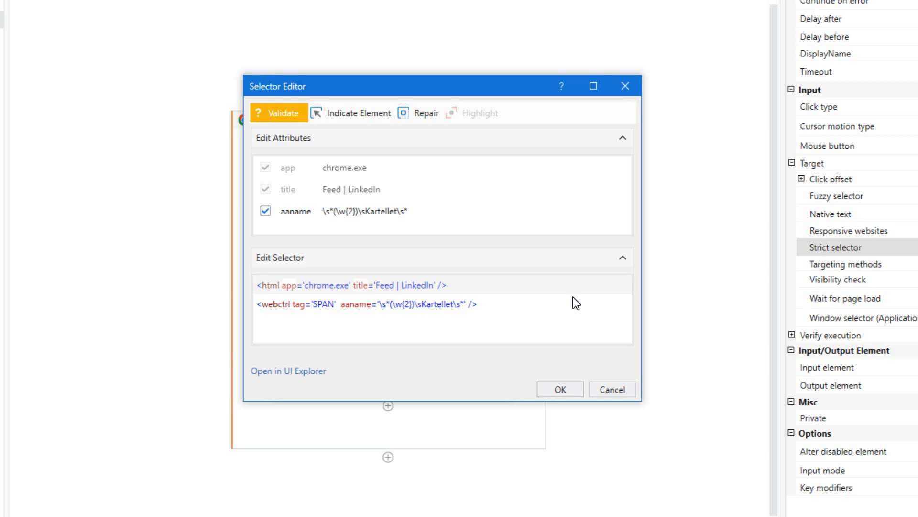
left_click(338, 303)
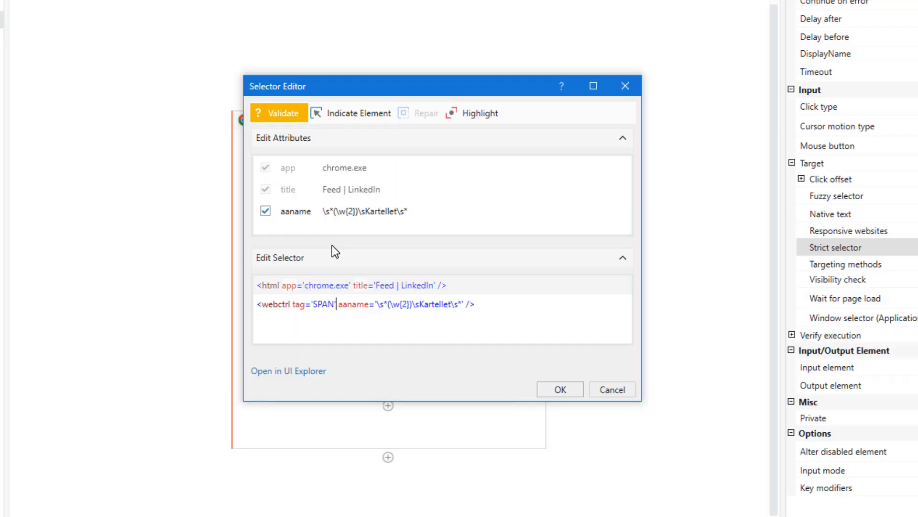
Add matching:aaname='regex' to the selector, validate it green, and accept the edited strict selector
type("n")
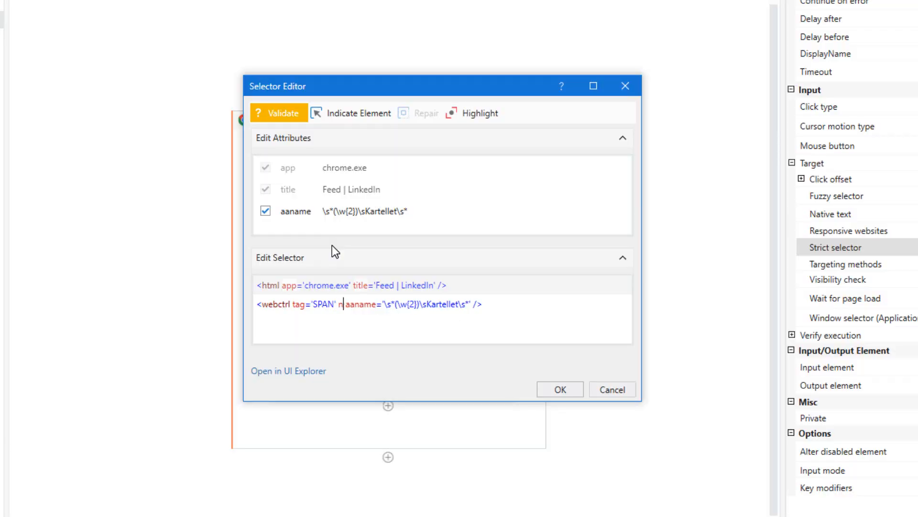
type("matchin")
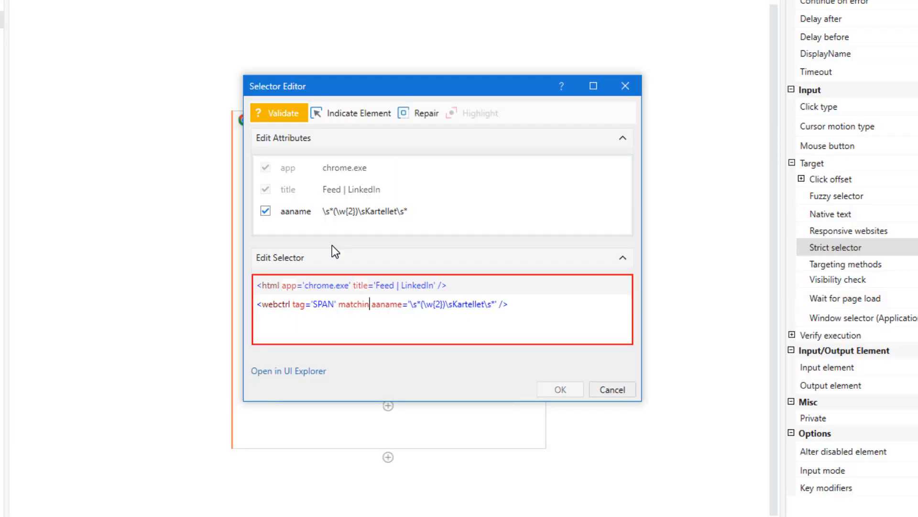
type("matching:aan")
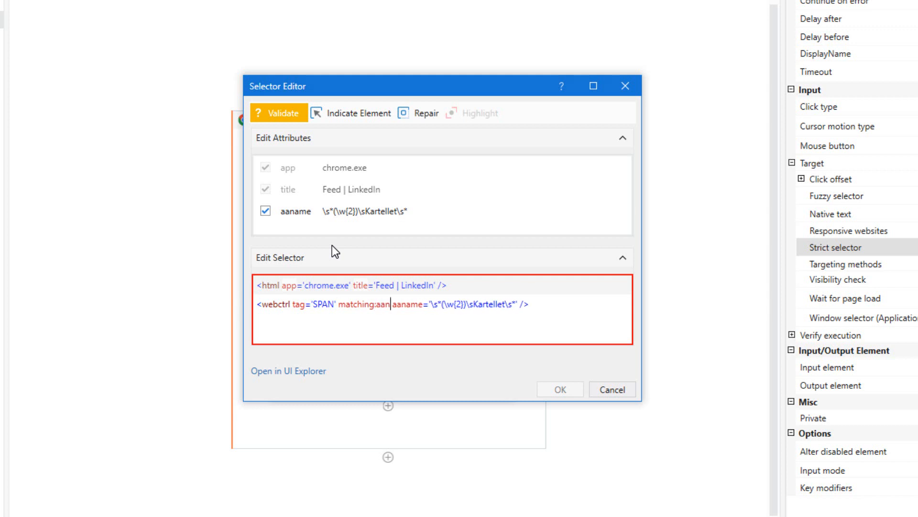
type("aaname='regex")
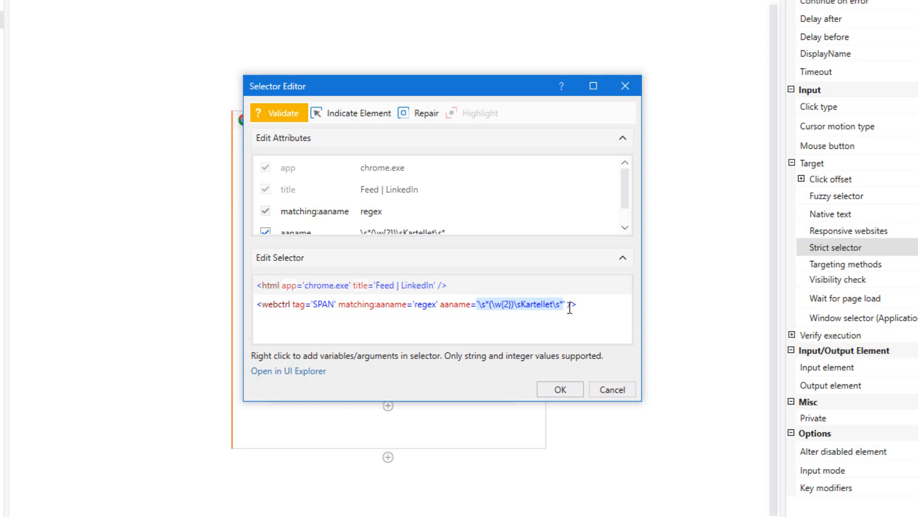
left_click(278, 113)
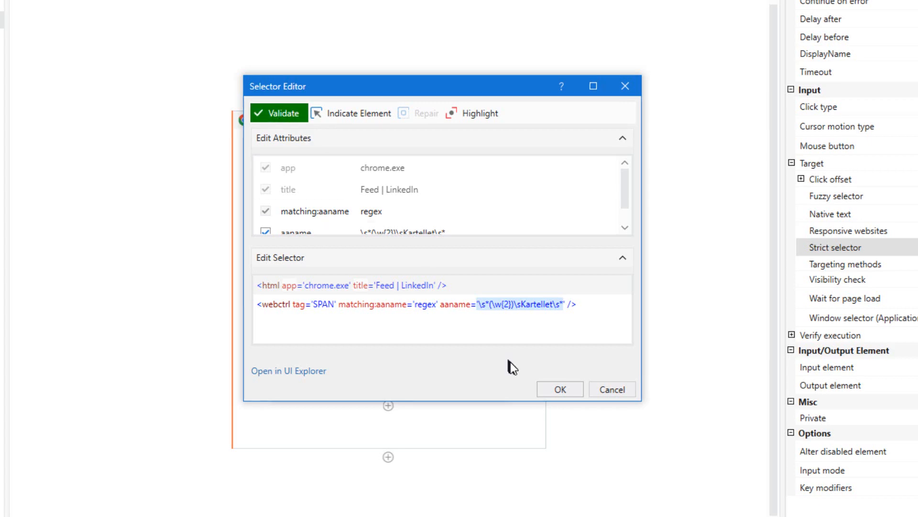
left_click(558, 389)
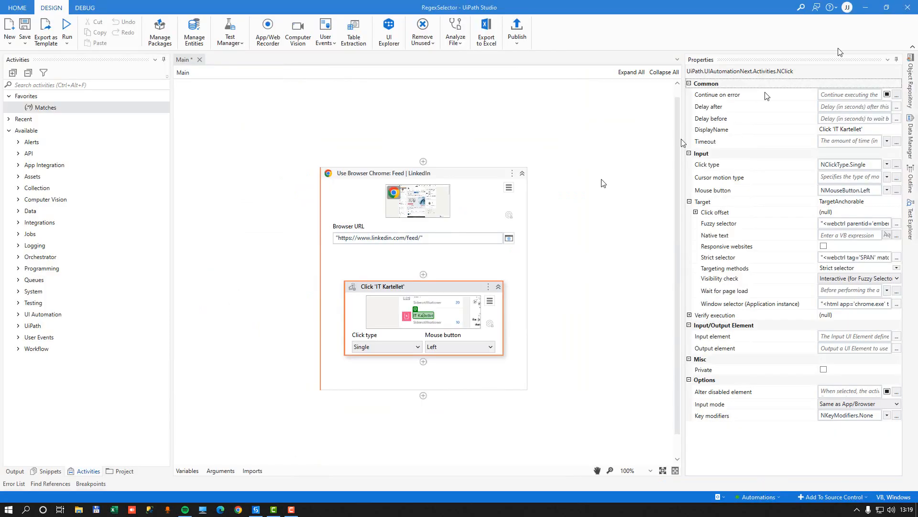
mouse_move(67, 28)
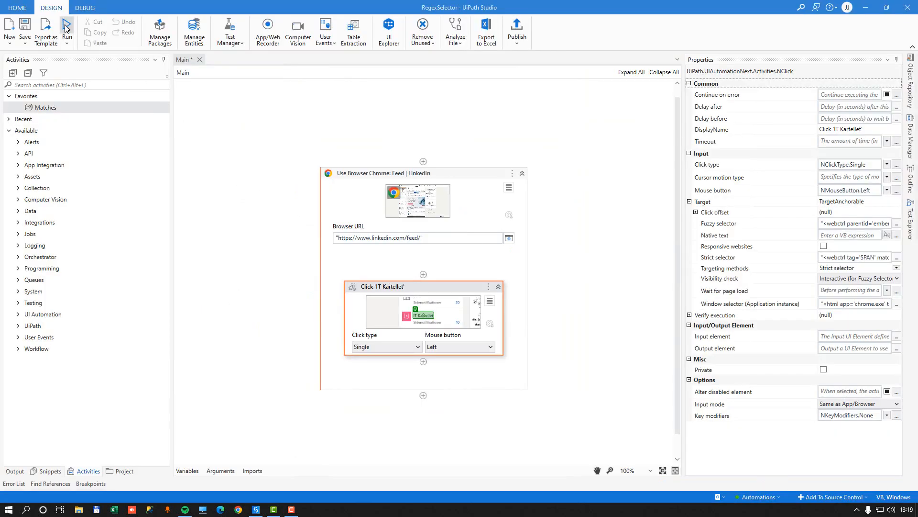
Run the workflow so the robot clicks IT Kartellet in Chrome and lands on its LinkedIn page
left_click(67, 28)
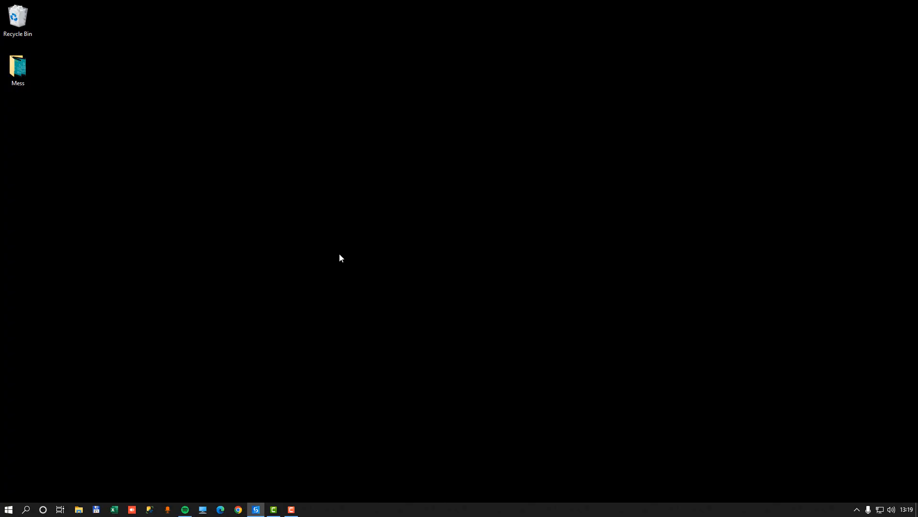
left_click(237, 509)
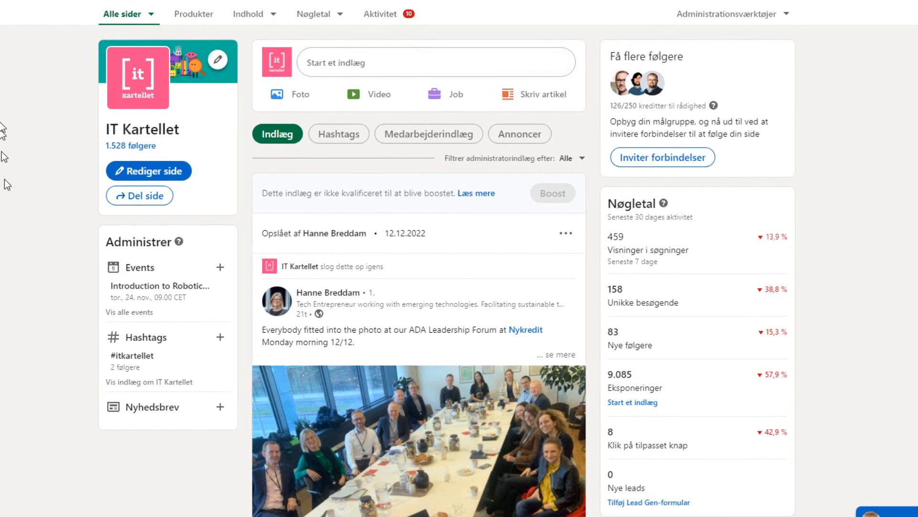
mouse_move(56, 325)
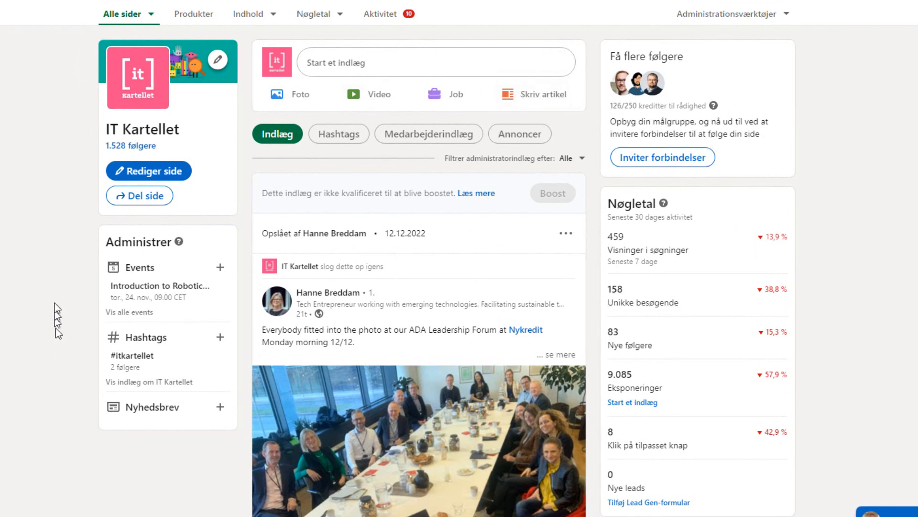